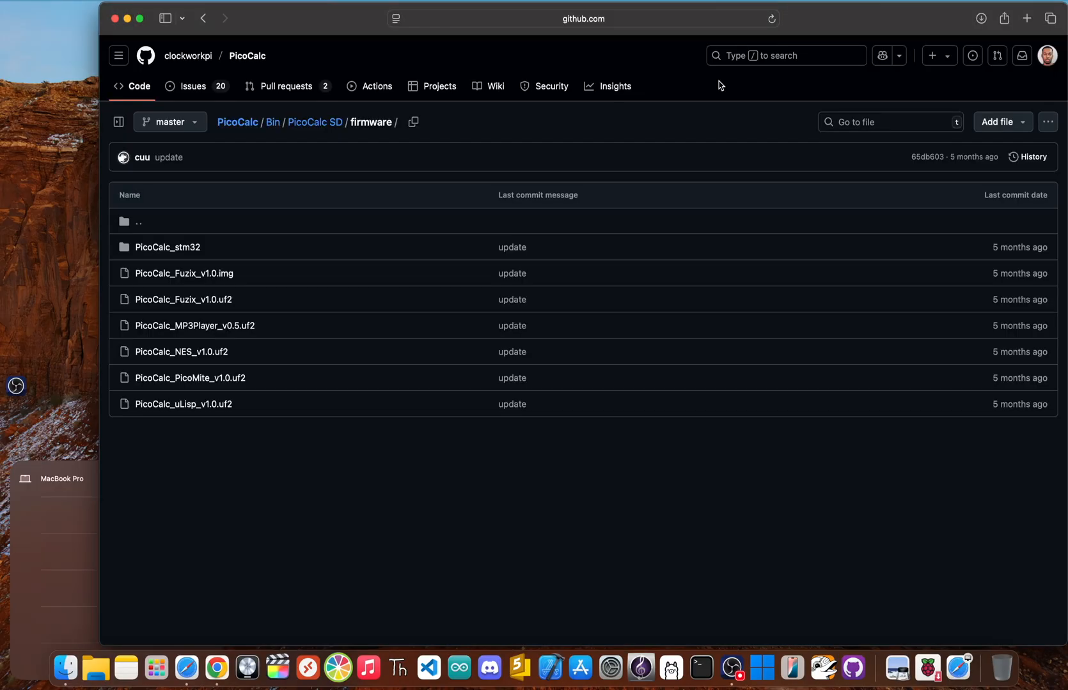
mouse_move(664, 96)
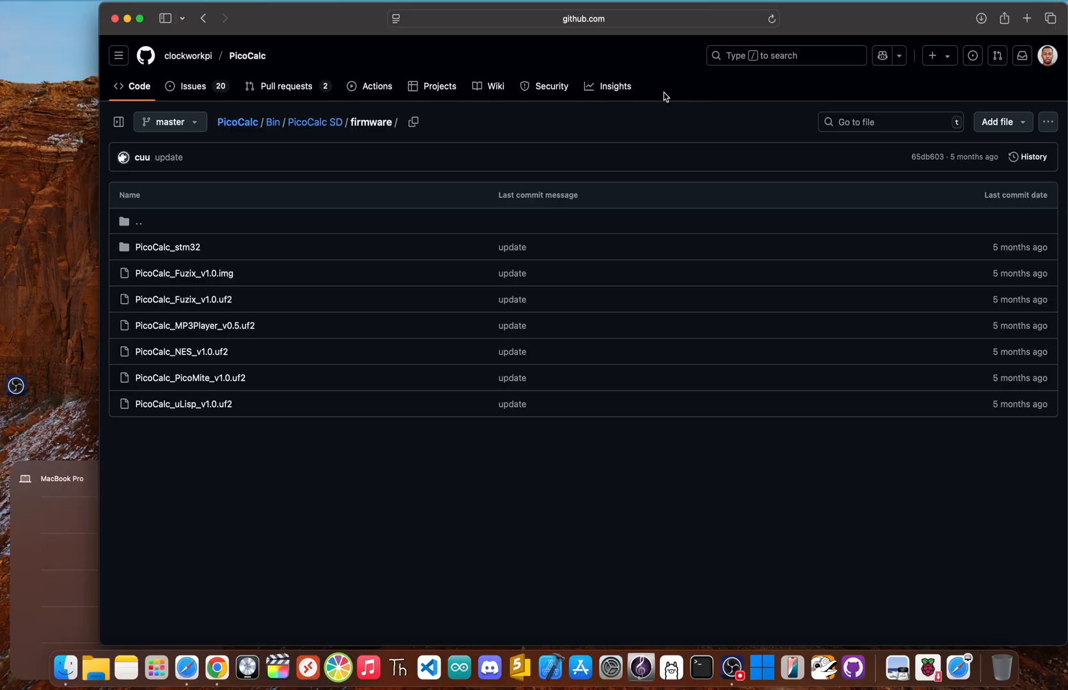
mouse_move(195, 325)
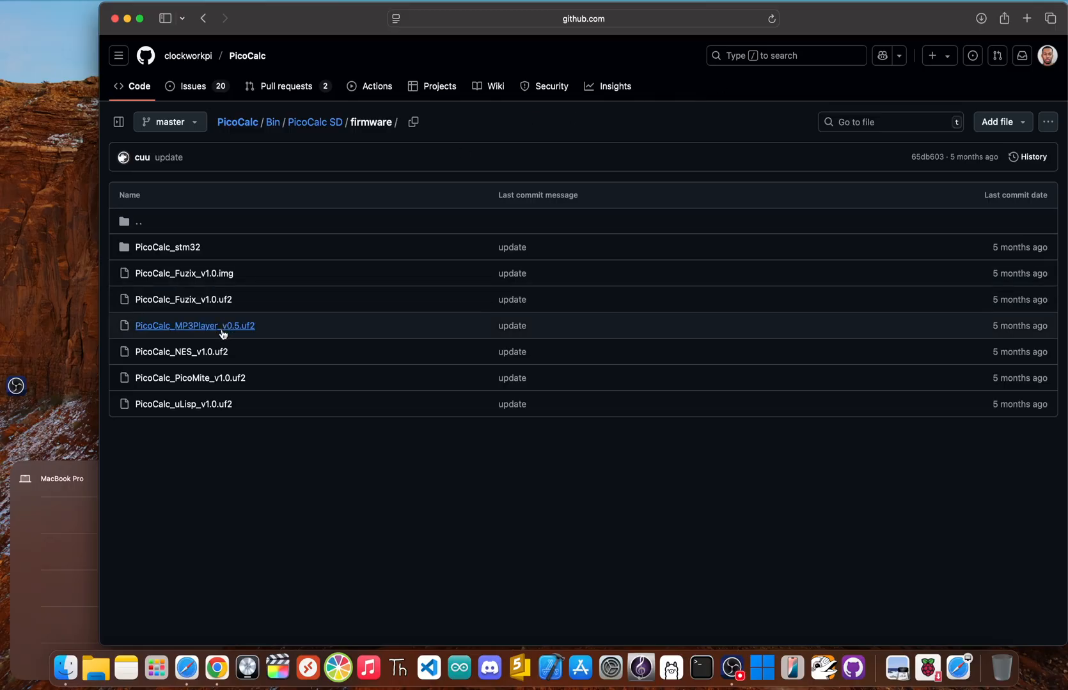
Download the raw PicoCalc_MP3Player_v0.5.uf2 firmware file from the repository's firmware folder.
left_click(195, 325)
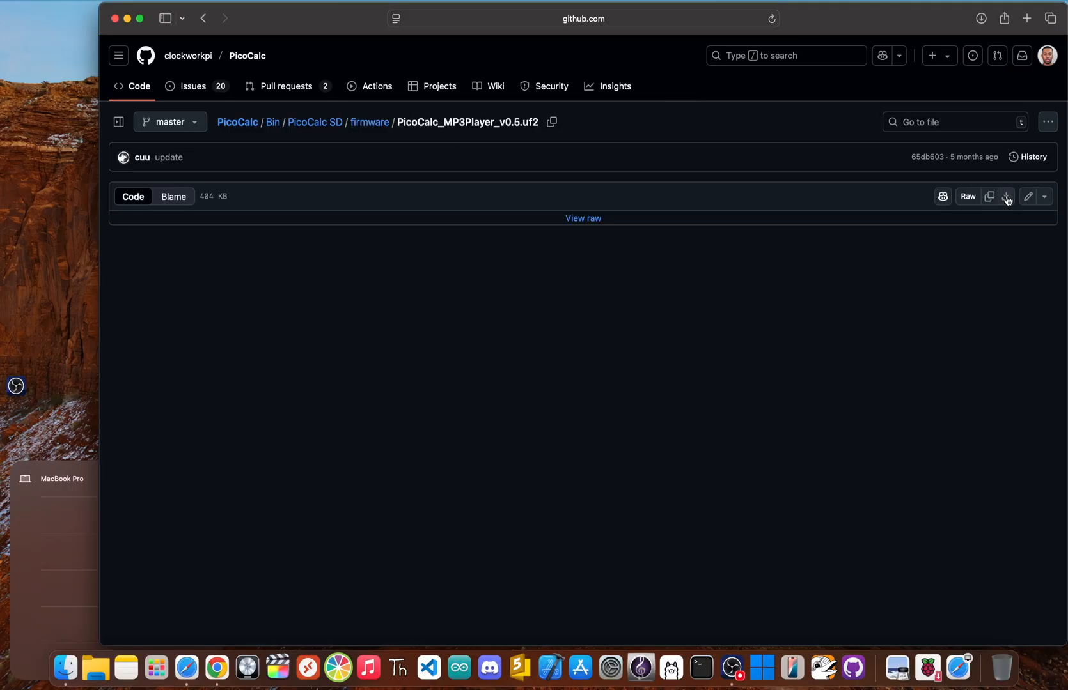
left_click(1005, 197)
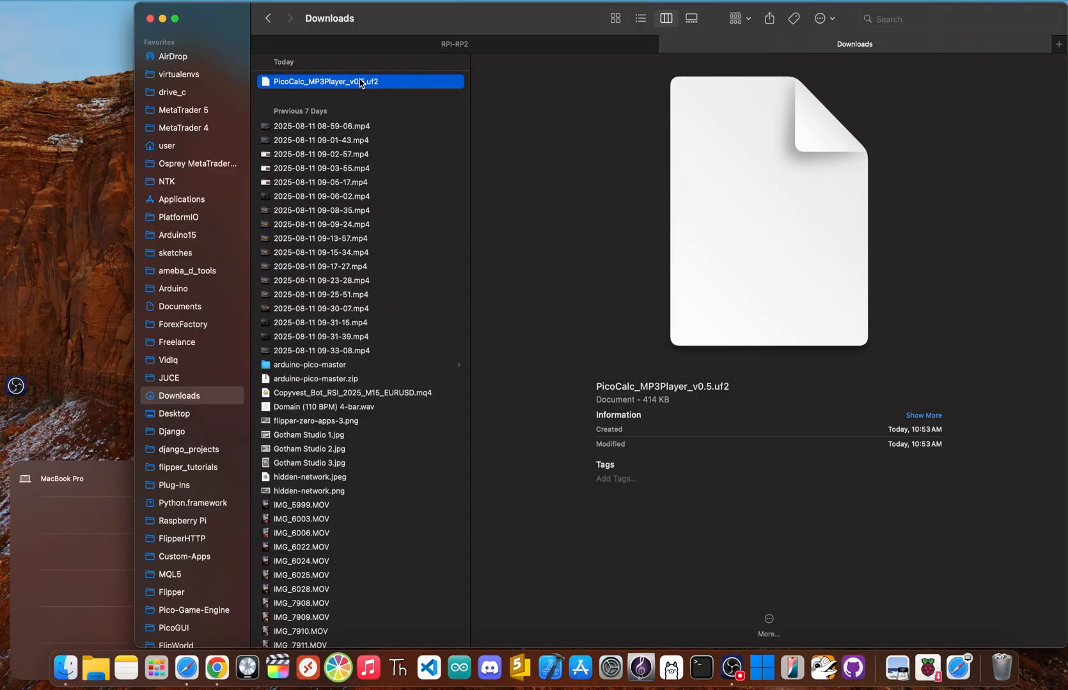